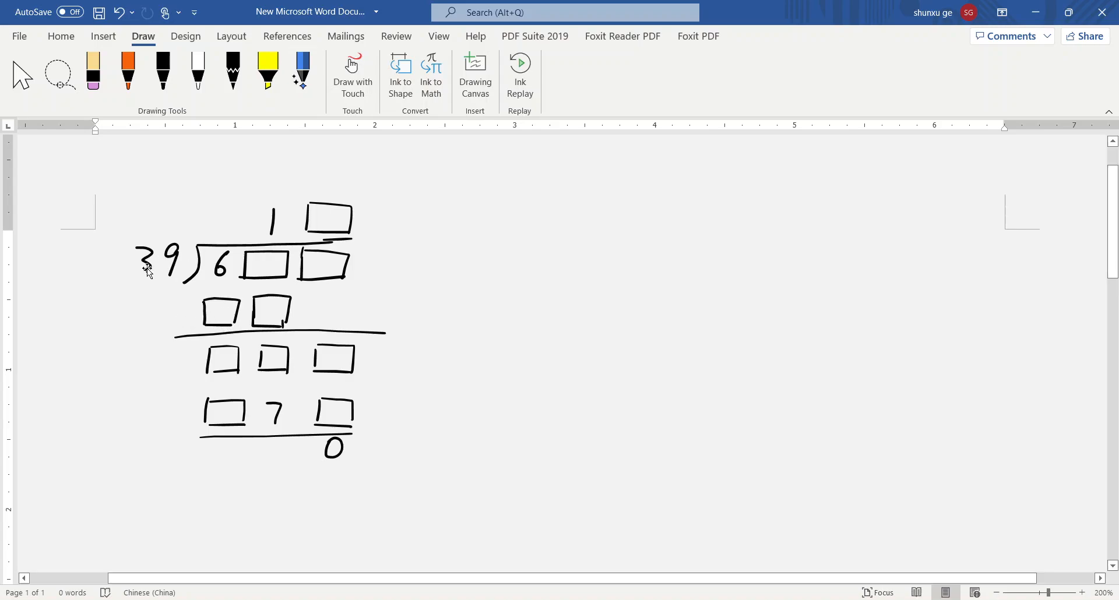
pyautogui.moveTo(165, 279)
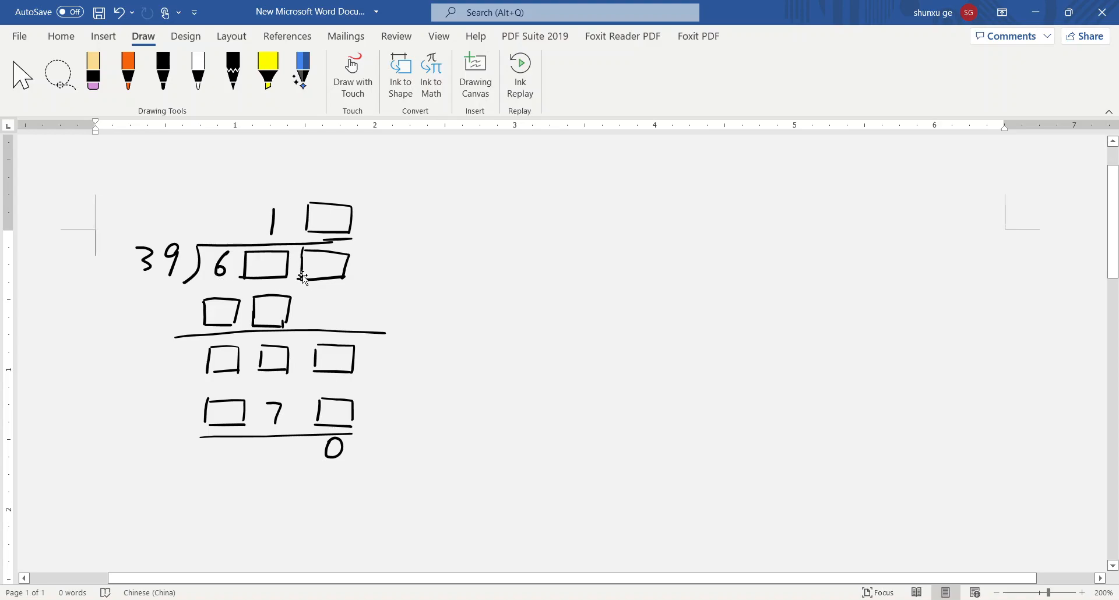
pyautogui.moveTo(181, 278)
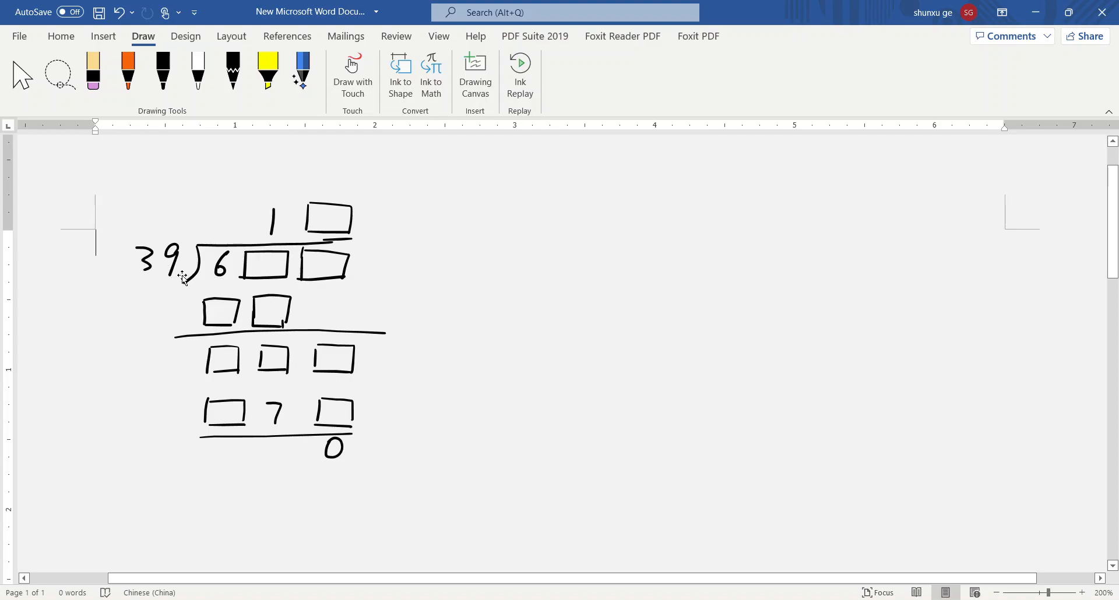
pyautogui.moveTo(238, 261)
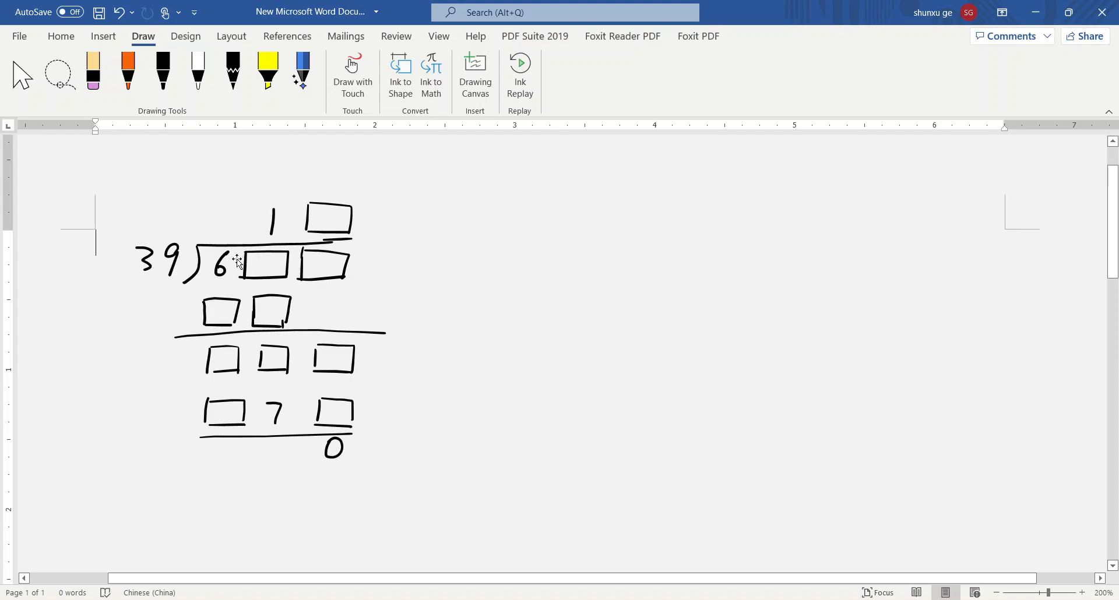
pyautogui.moveTo(192, 267)
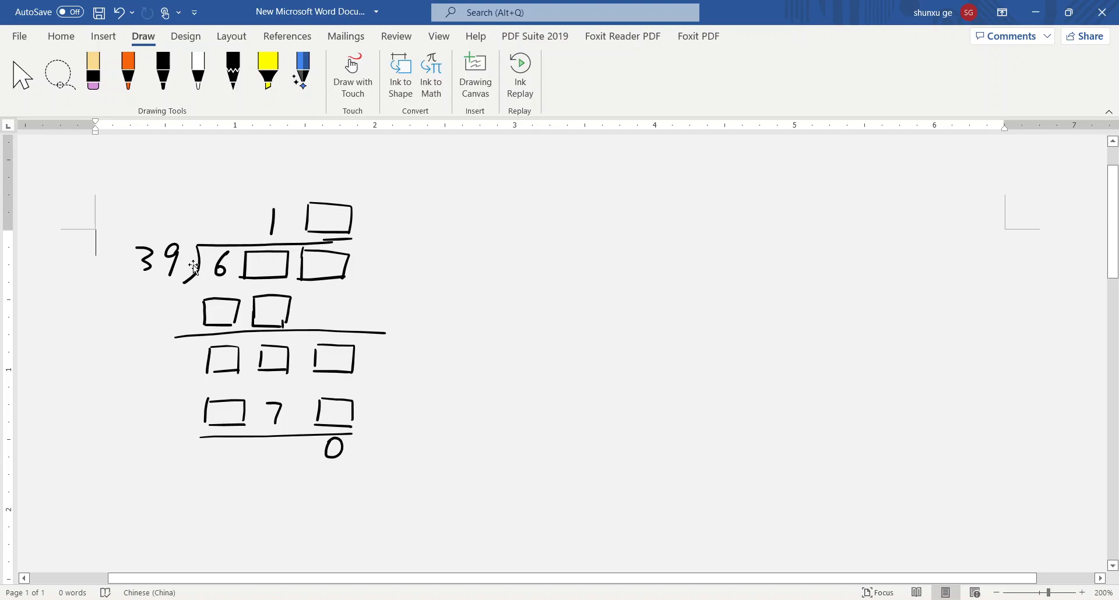
pyautogui.moveTo(242, 279)
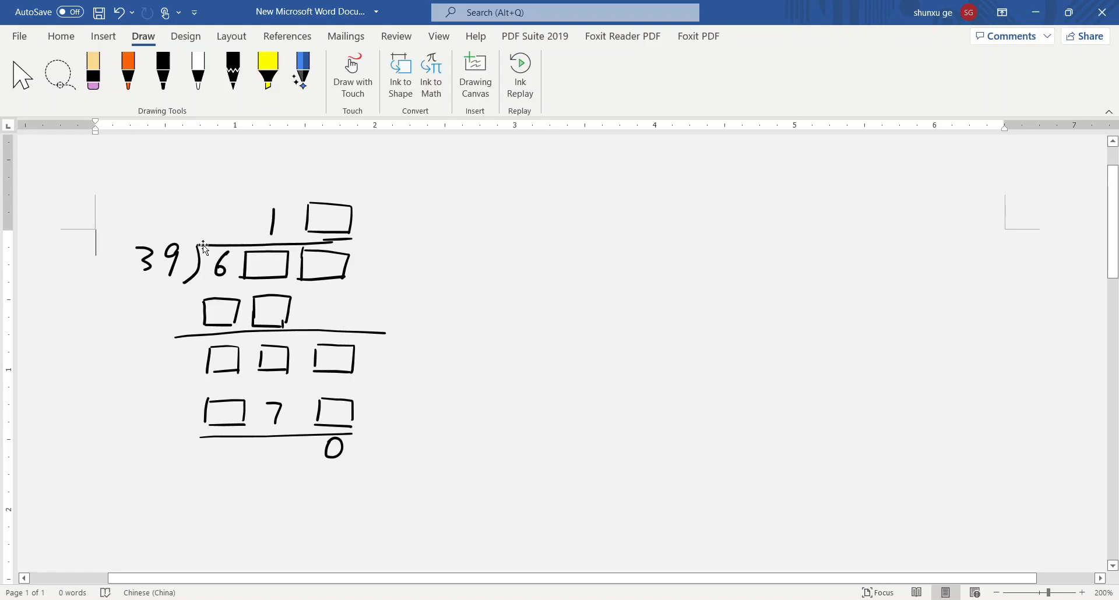
pyautogui.moveTo(227, 5)
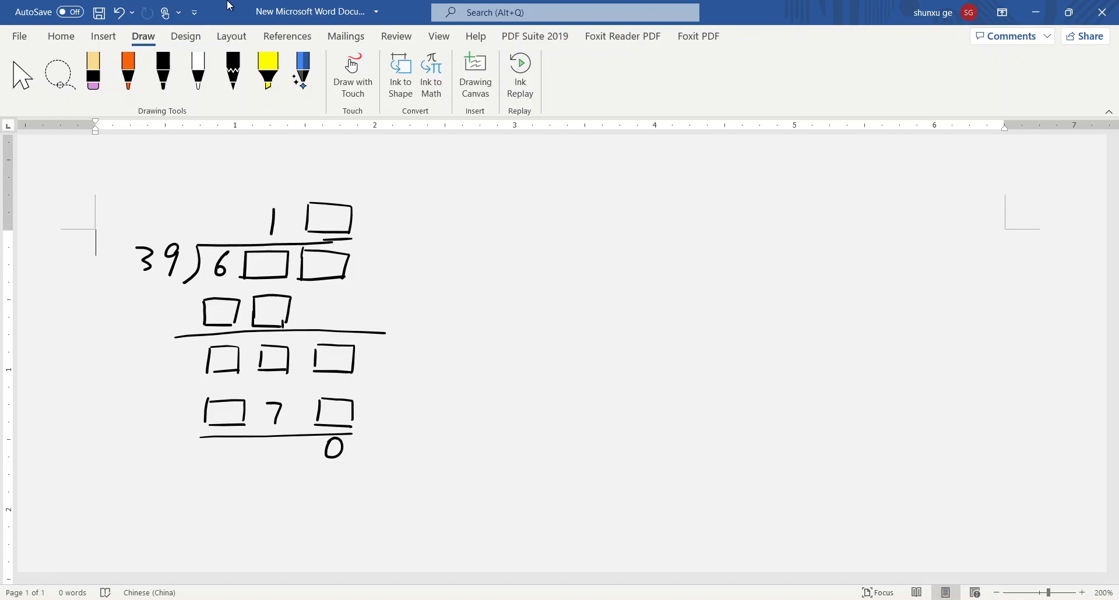
# Highlight under the quotient 1 in yellow, then ink 39 in the first product boxes and 7 below
pyautogui.click(162, 69)
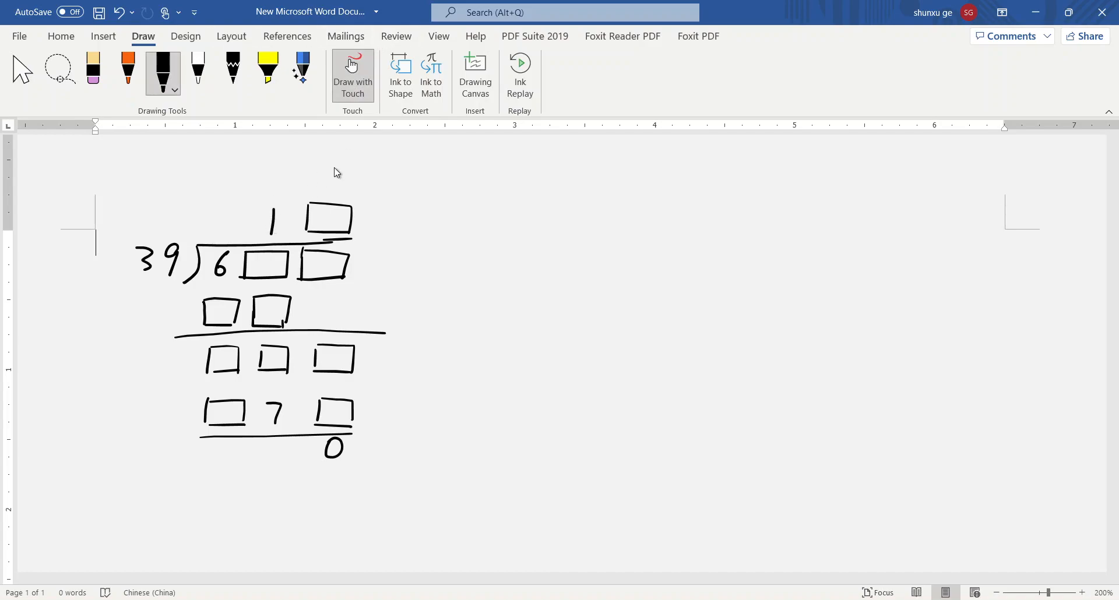
pyautogui.click(268, 67)
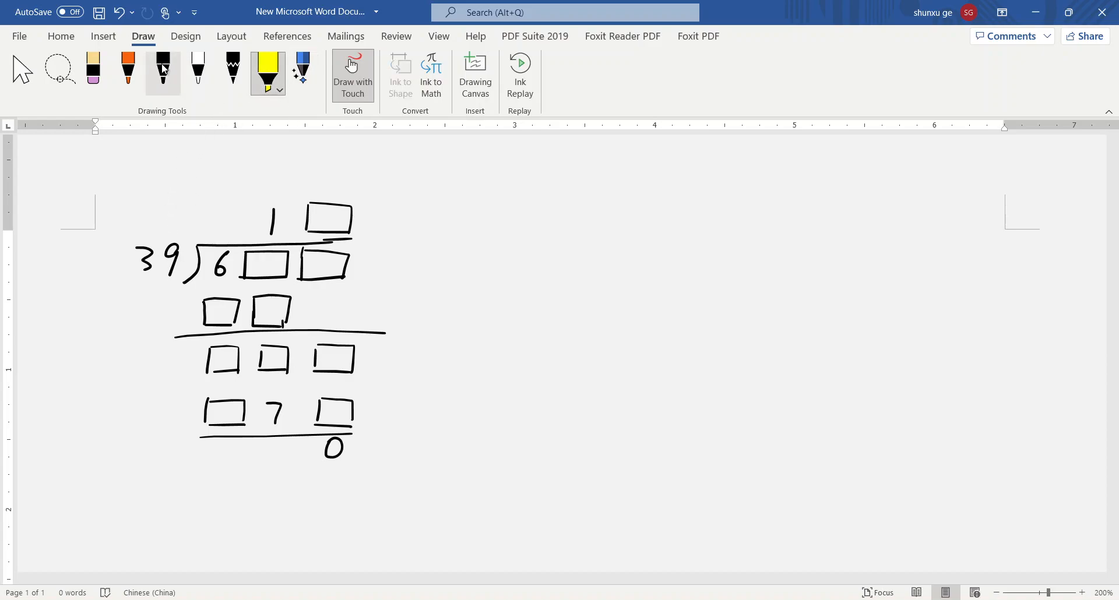
pyautogui.click(162, 68)
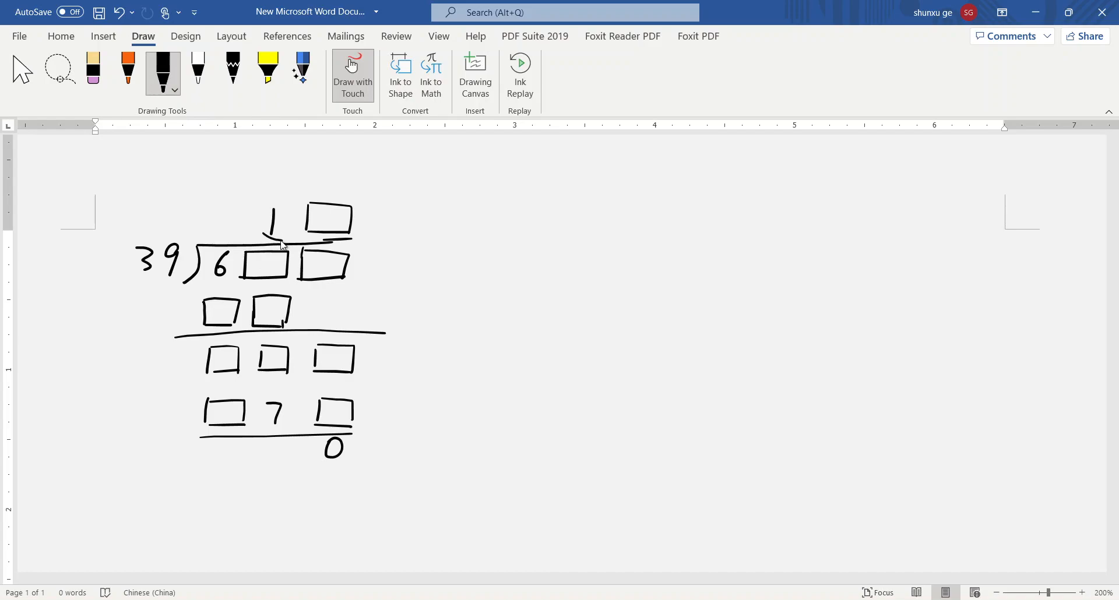
pyautogui.moveTo(234, 157)
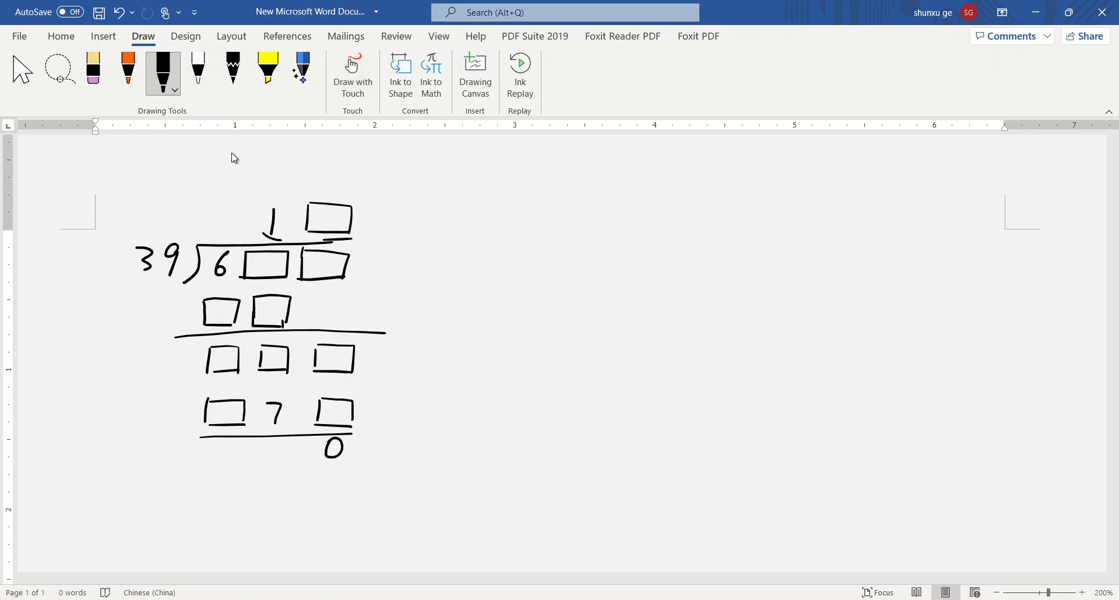
pyautogui.click(267, 69)
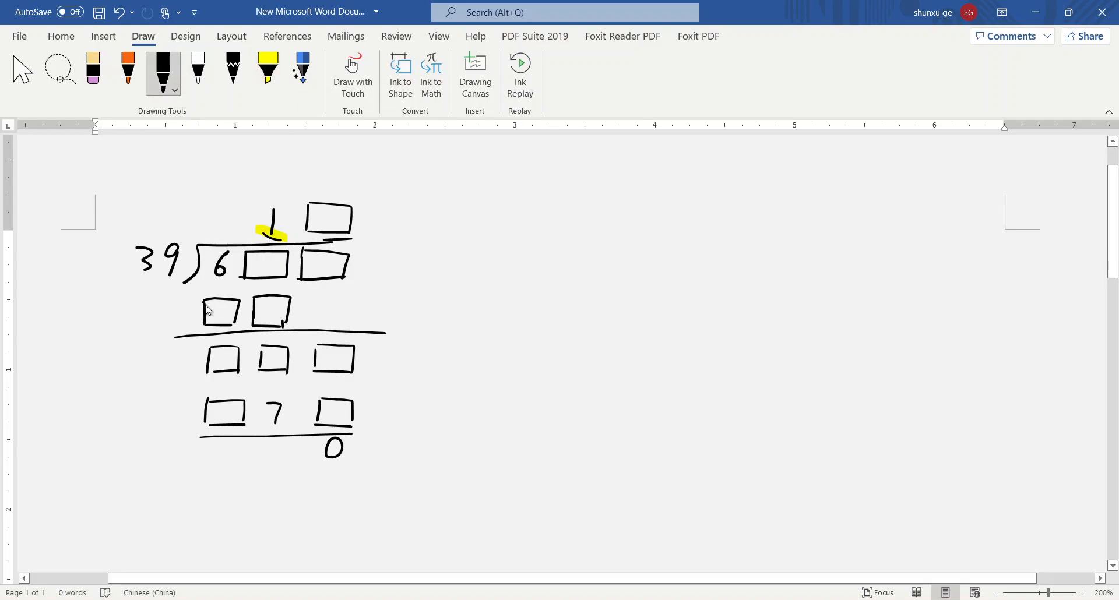
pyautogui.moveTo(207, 311); pyautogui.dragTo(282, 310)
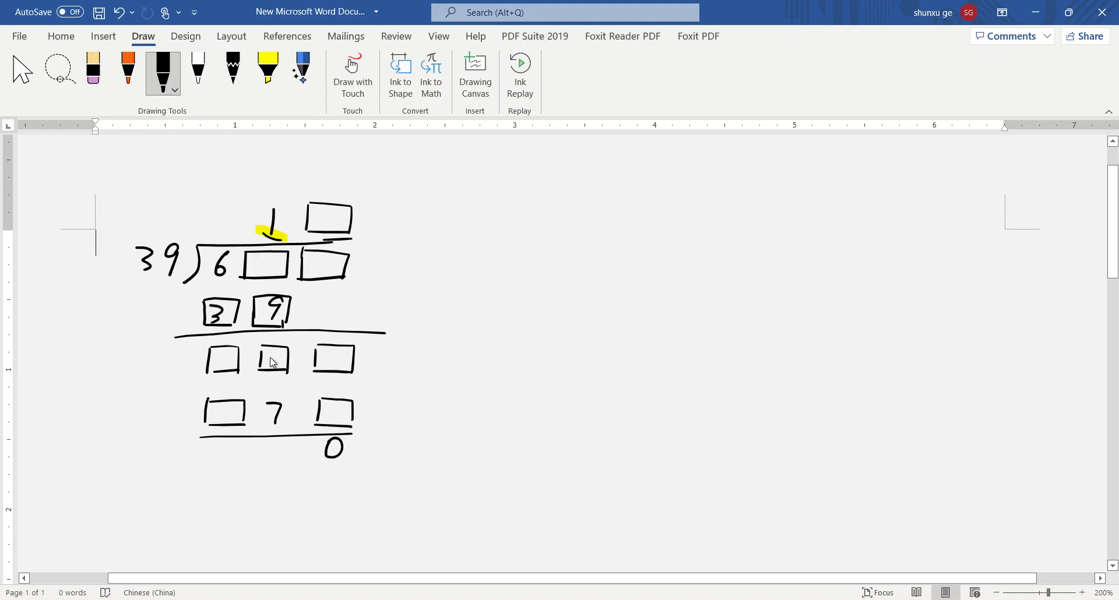
pyautogui.moveTo(274, 432)
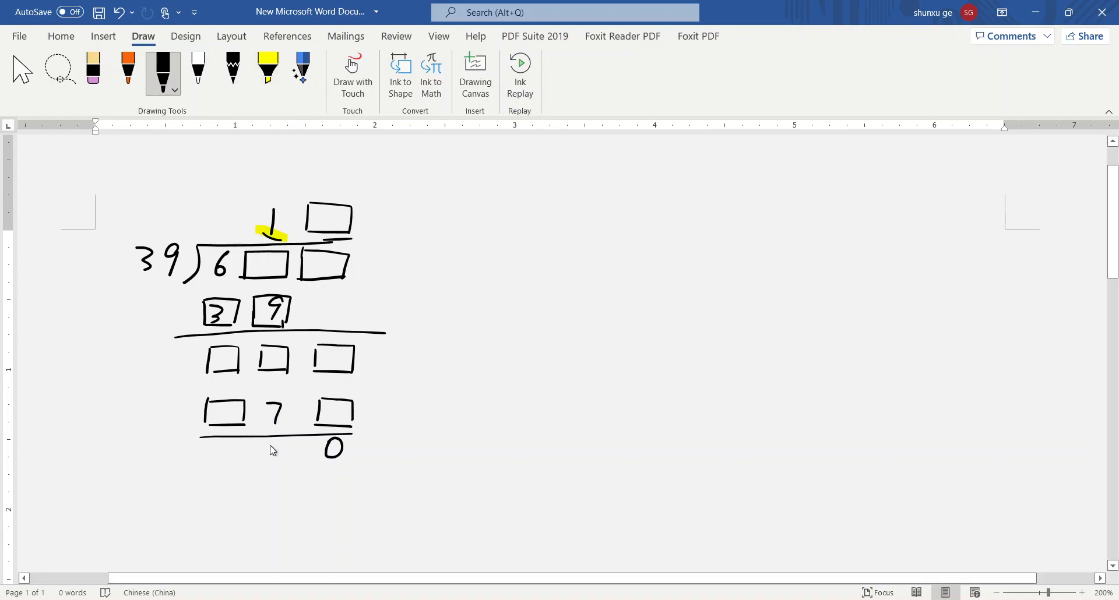
pyautogui.click(267, 71)
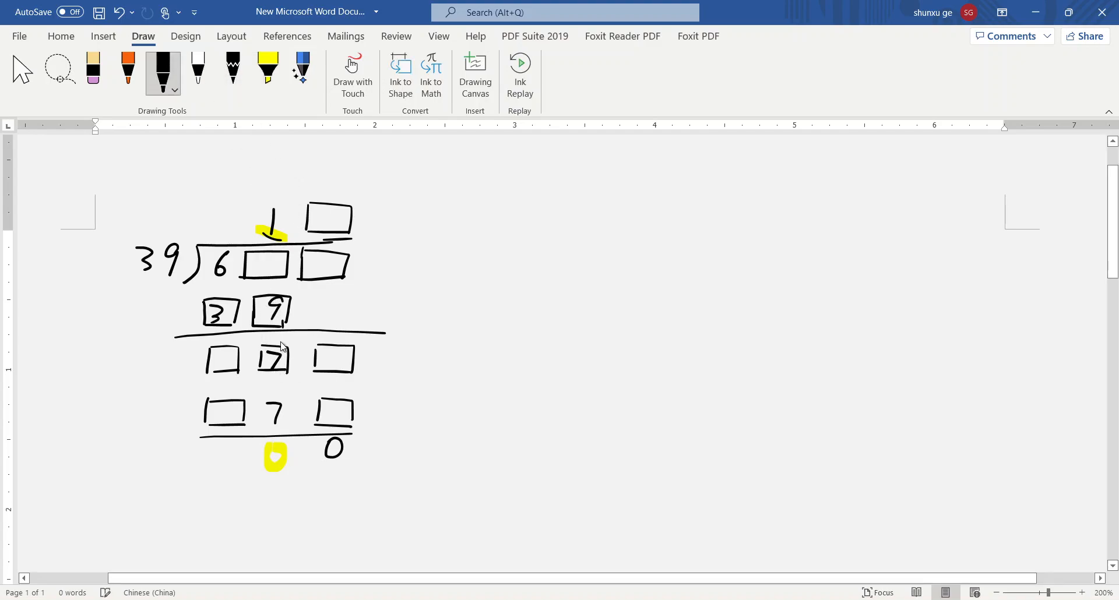
pyautogui.moveTo(267, 287)
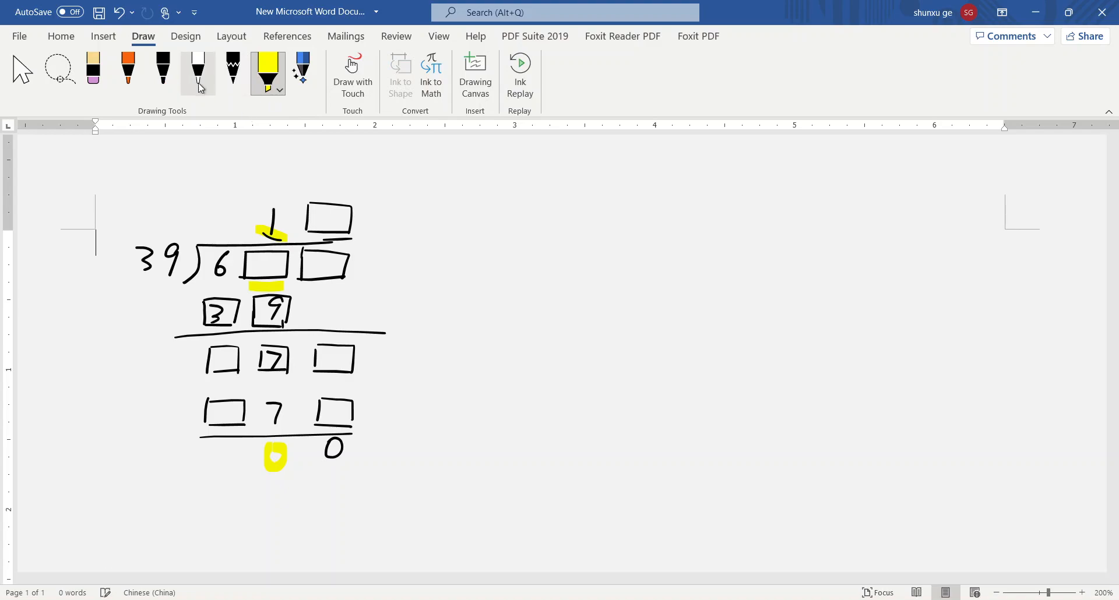
# Ink 6 in the second dividend box and '7 + 9 = 16' aside, then add yellow highlights
pyautogui.click(162, 68)
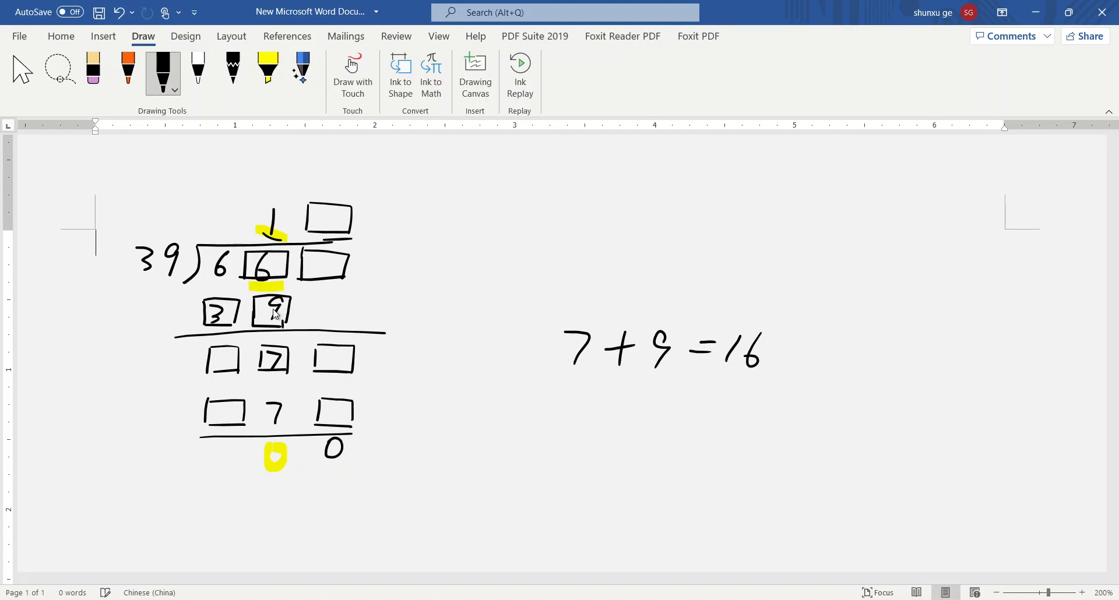
pyautogui.moveTo(226, 278)
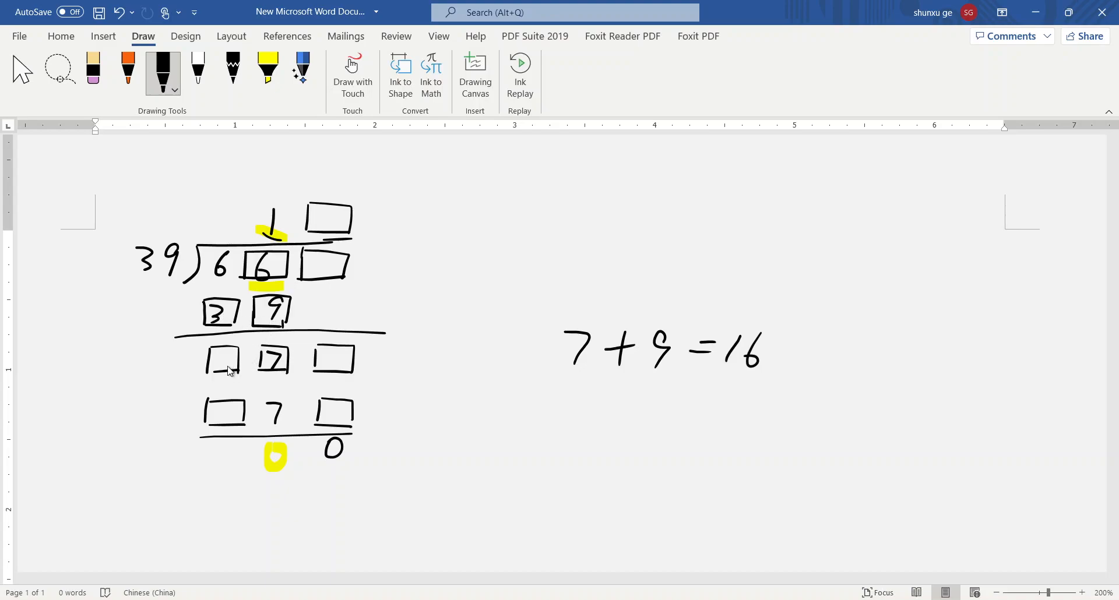
pyautogui.moveTo(238, 111)
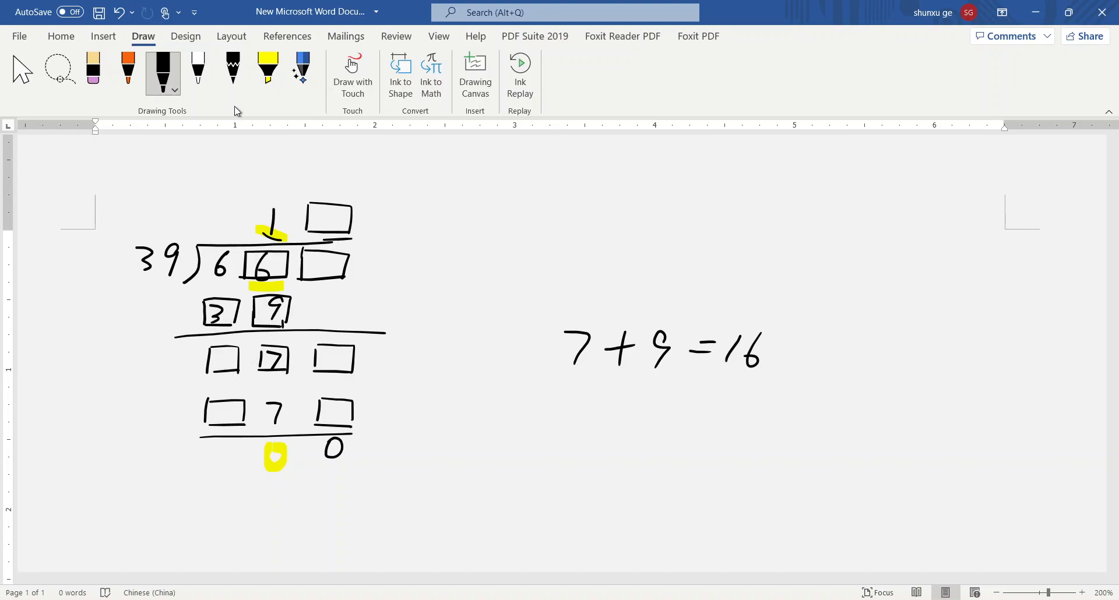
pyautogui.click(267, 69)
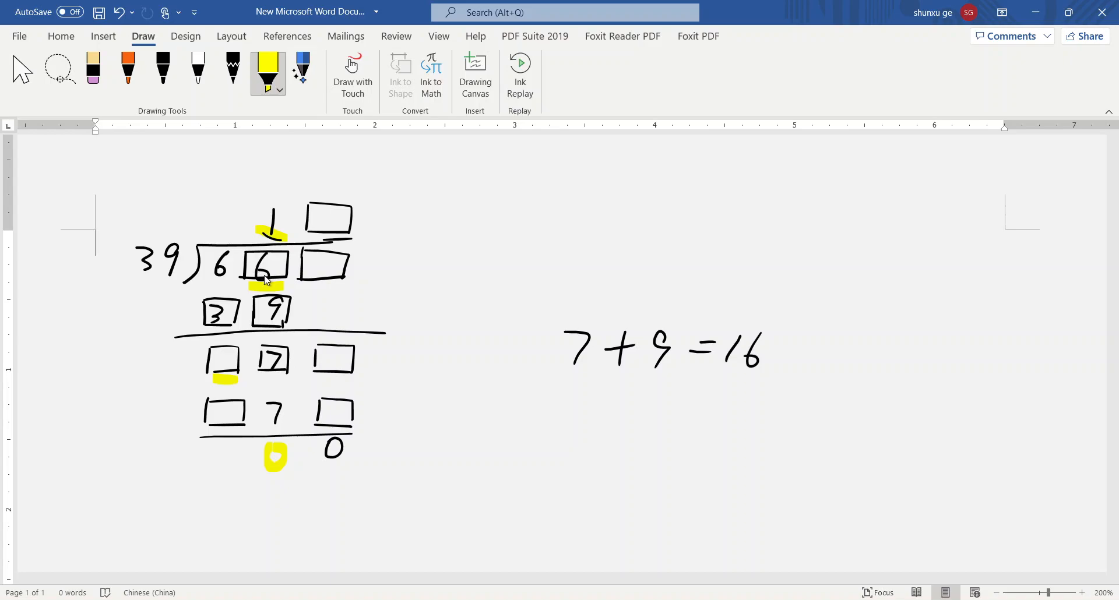
pyautogui.moveTo(222, 277)
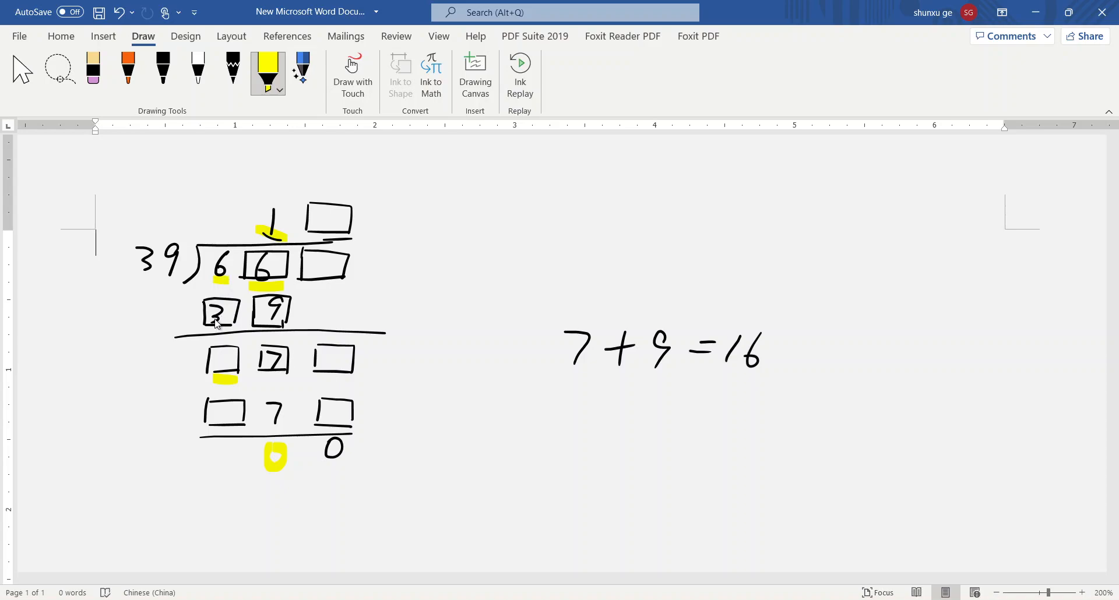
pyautogui.moveTo(219, 359)
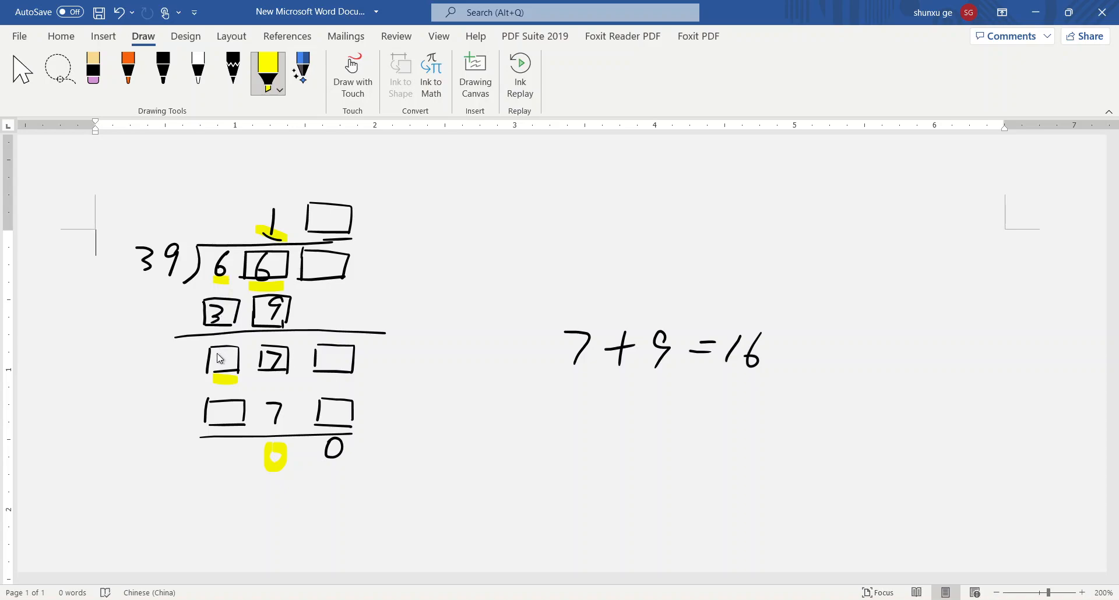
# Ink 2 in the leftmost boxes of rows three and four, then highlight the bottom-left digit
pyautogui.click(162, 68)
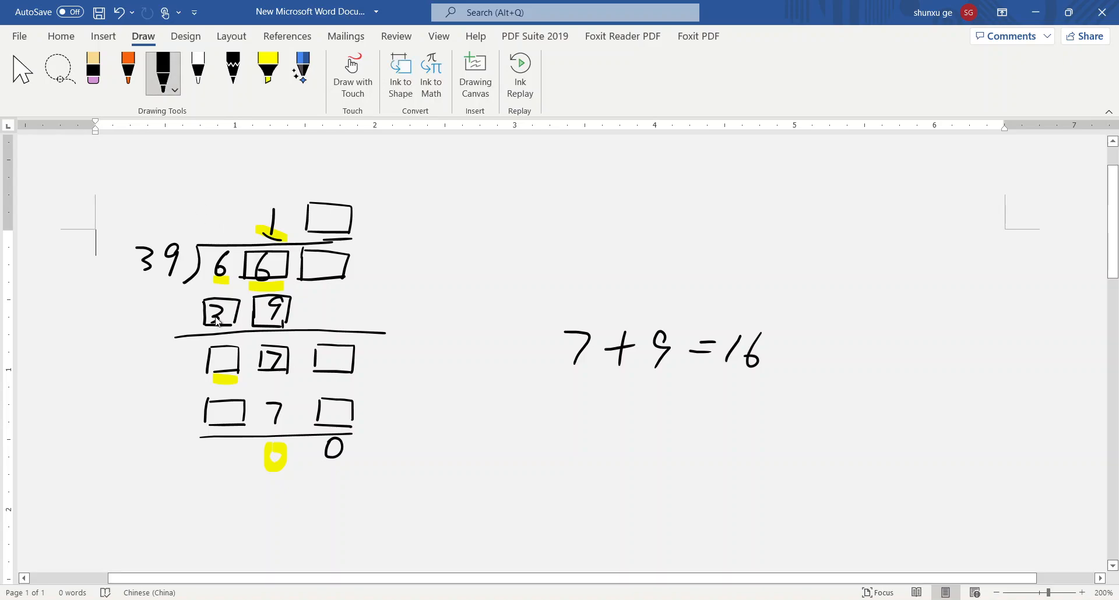
pyautogui.moveTo(214, 357); pyautogui.dragTo(232, 368)
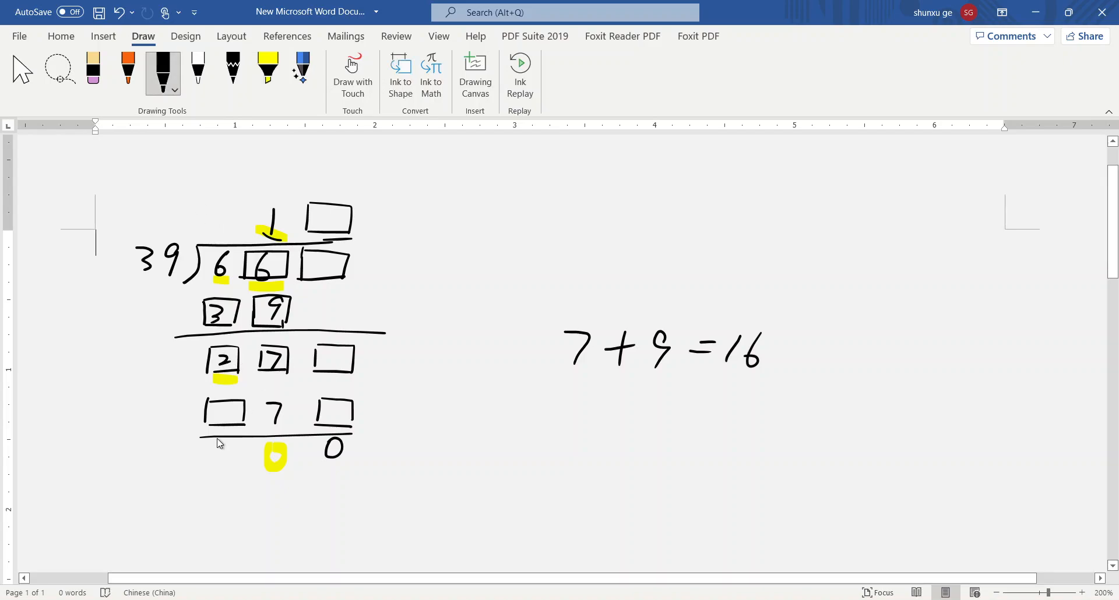
pyautogui.moveTo(220, 422)
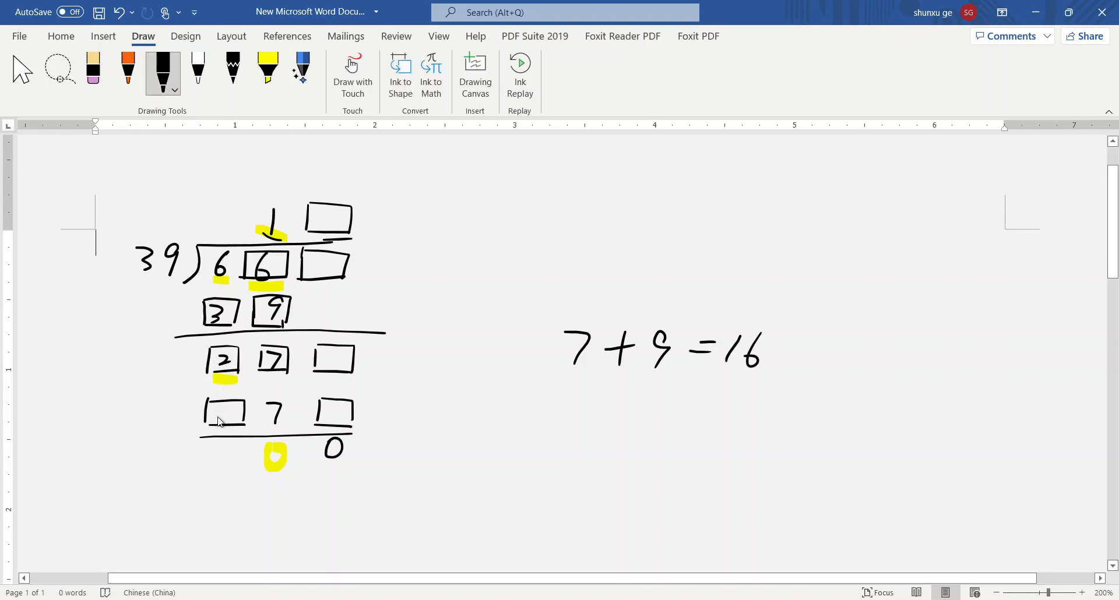
pyautogui.click(268, 70)
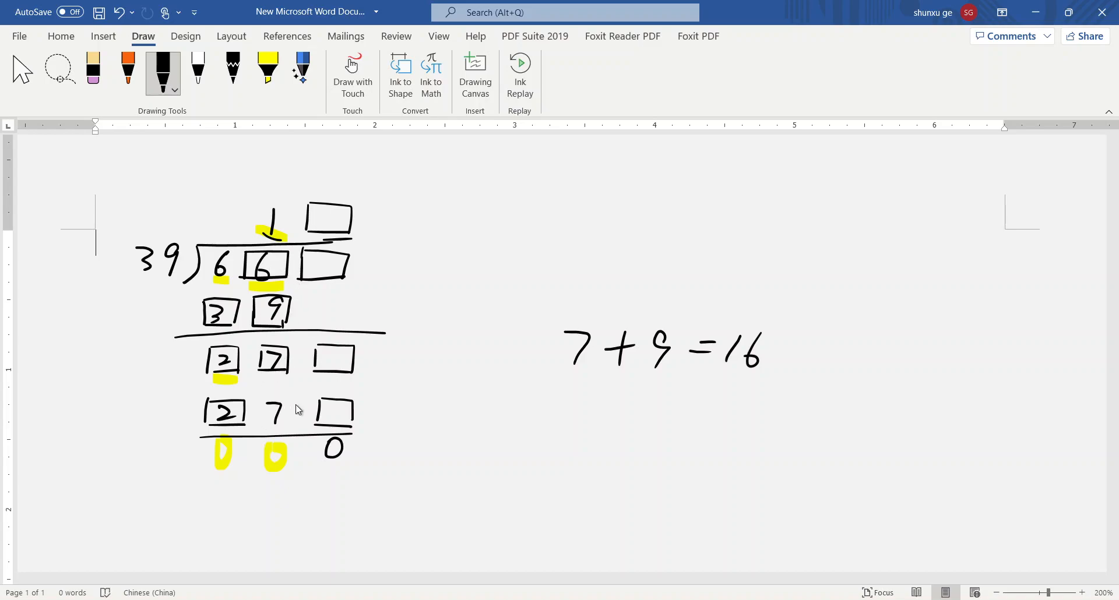
pyautogui.moveTo(241, 436)
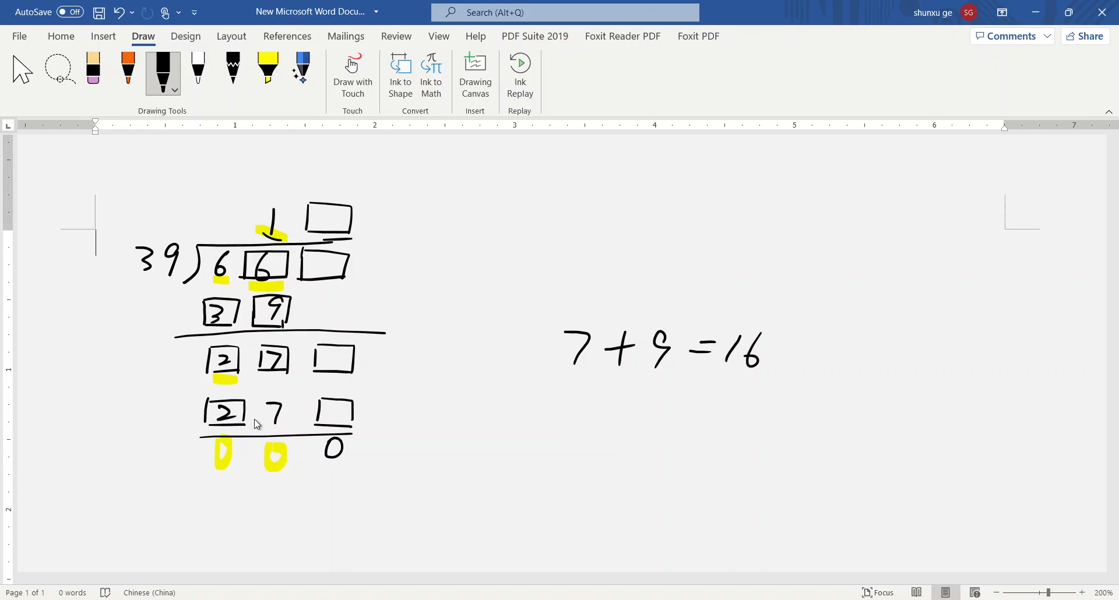
pyautogui.moveTo(321, 256)
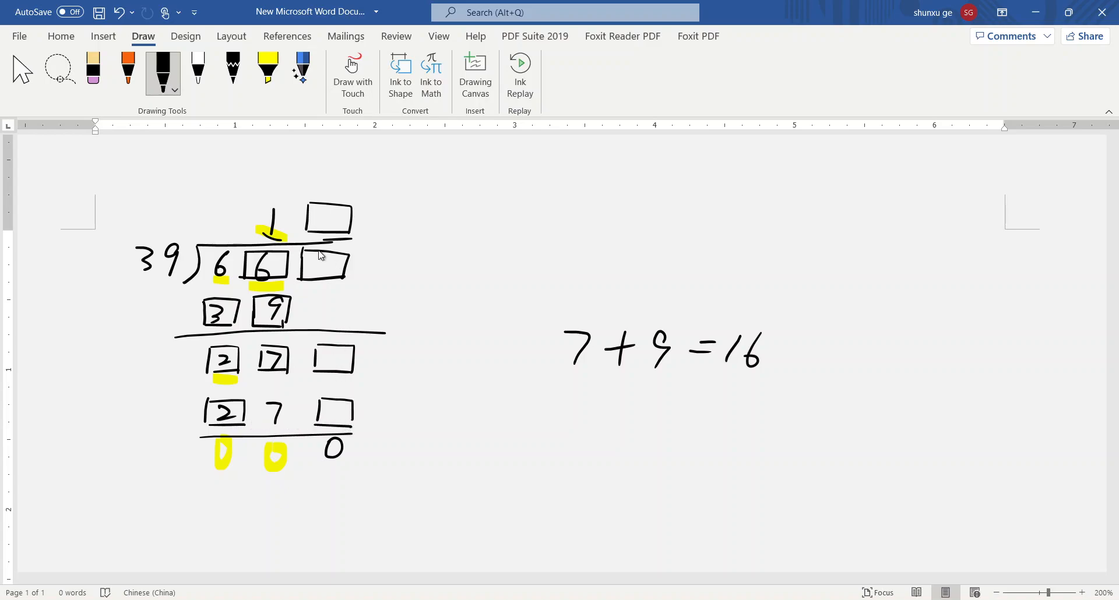
pyautogui.moveTo(320, 220)
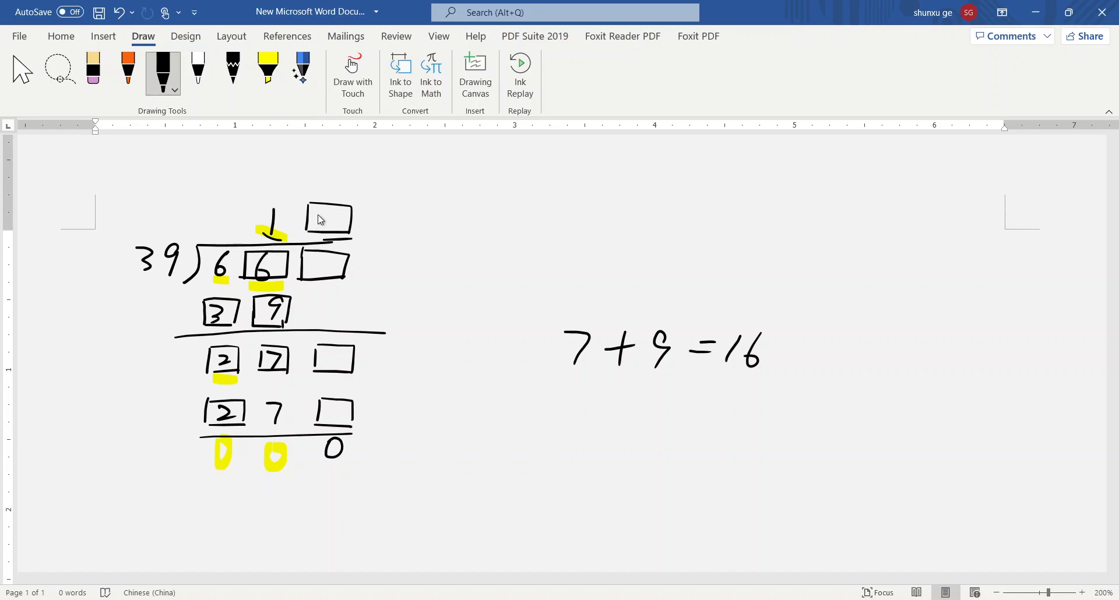
# Highlight the last quotient box, ink 7 there, work 35 × 7 = 273 aside, and write 13
pyautogui.click(267, 71)
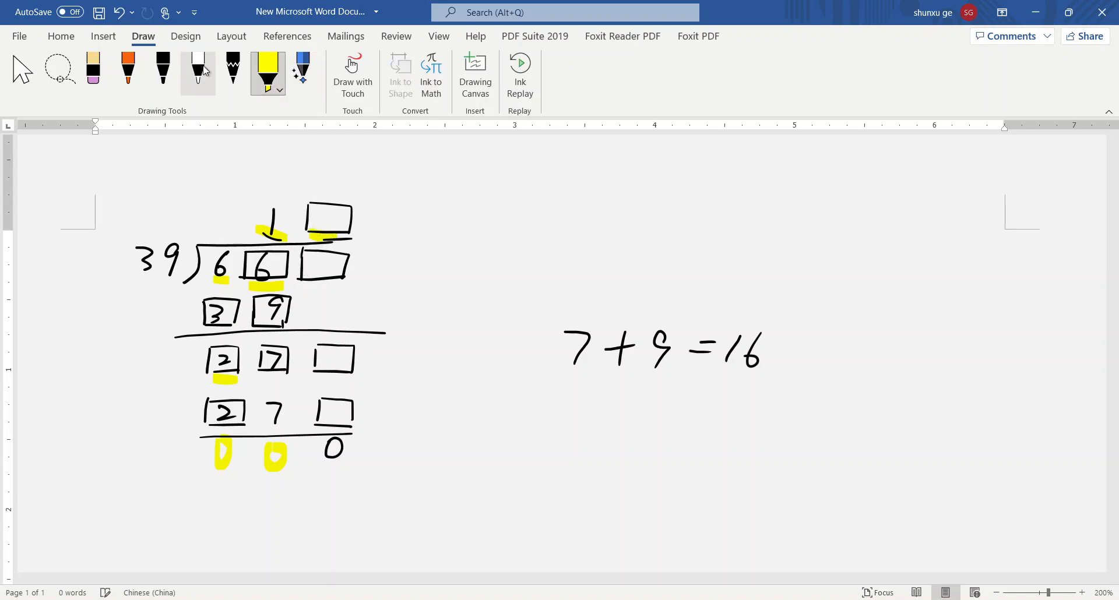
pyautogui.click(162, 71)
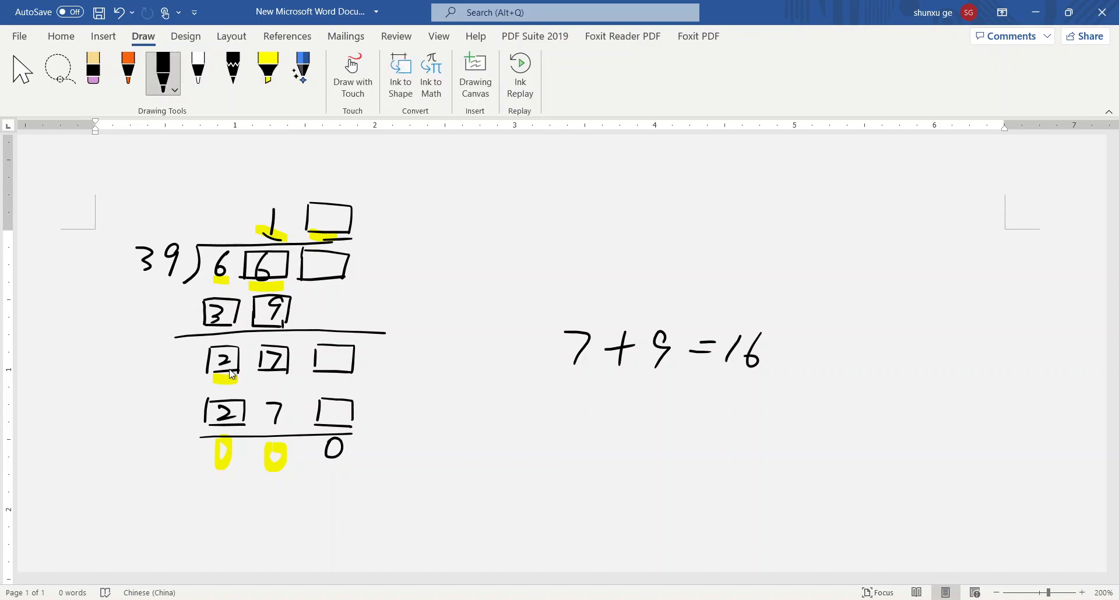
pyautogui.moveTo(312, 224)
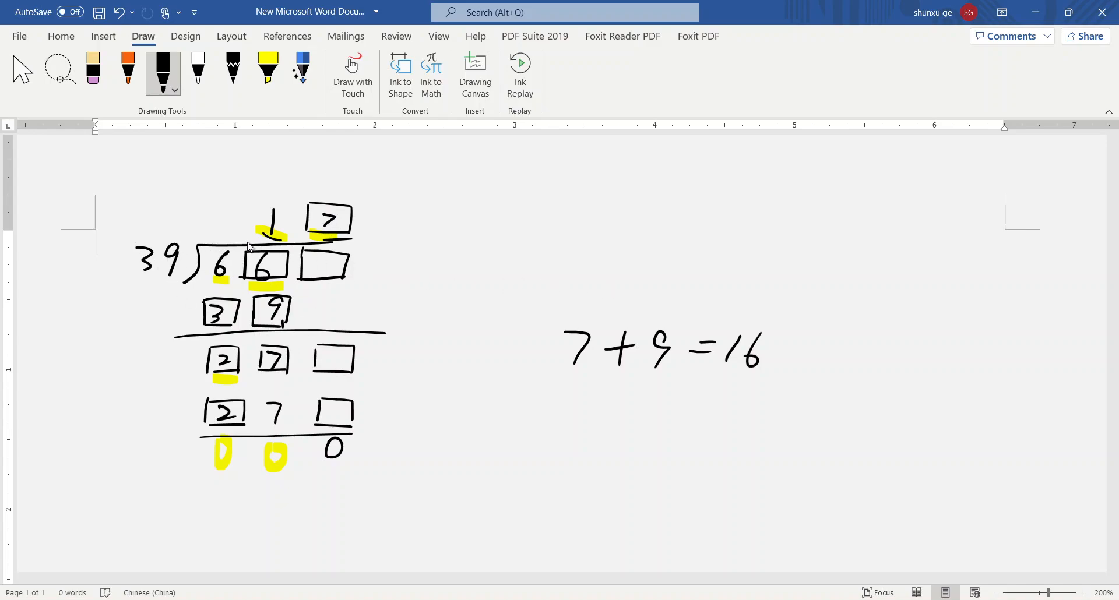
pyautogui.moveTo(158, 272)
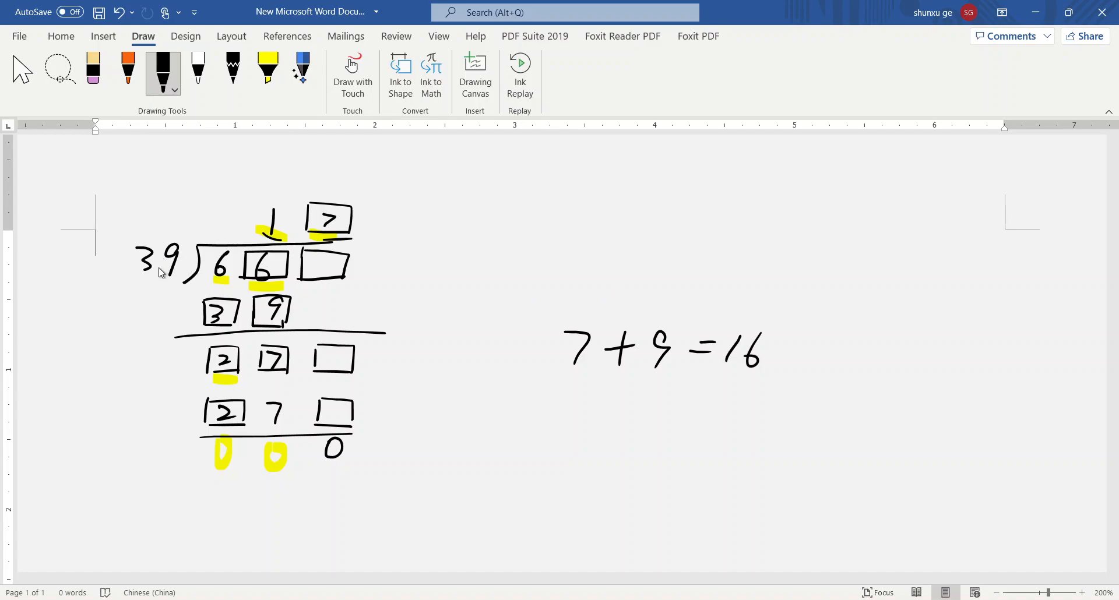
pyautogui.moveTo(550, 393)
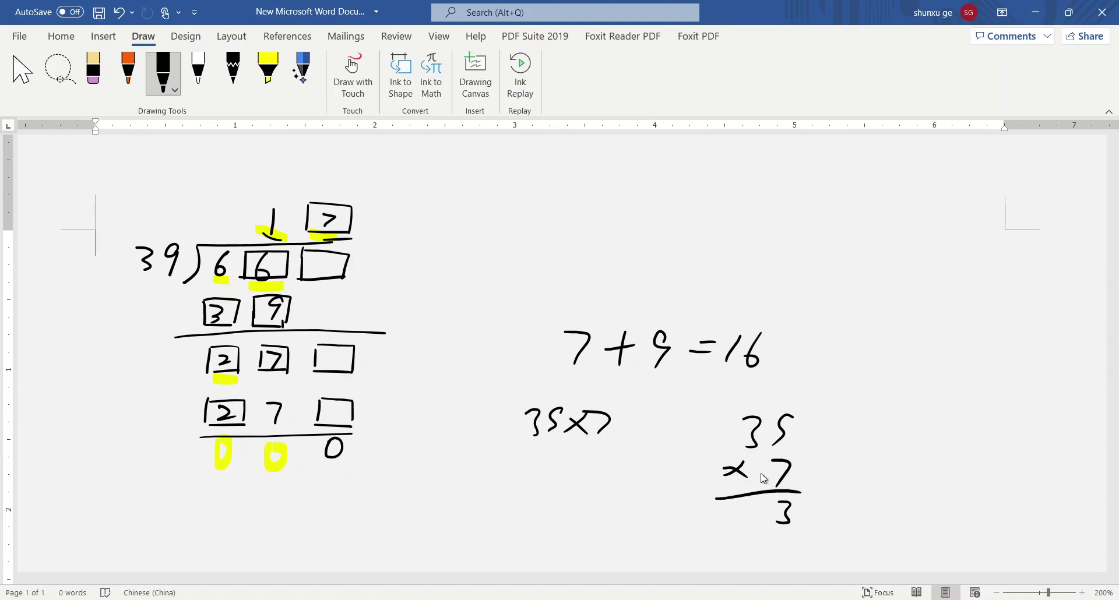
pyautogui.moveTo(728, 514); pyautogui.dragTo(753, 507)
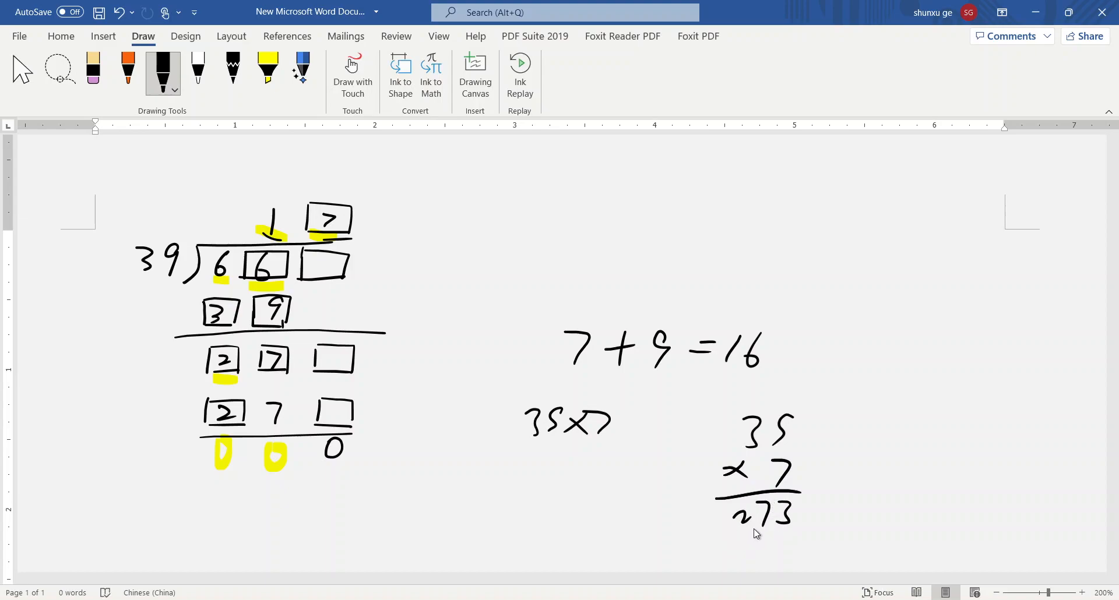
pyautogui.moveTo(327, 417)
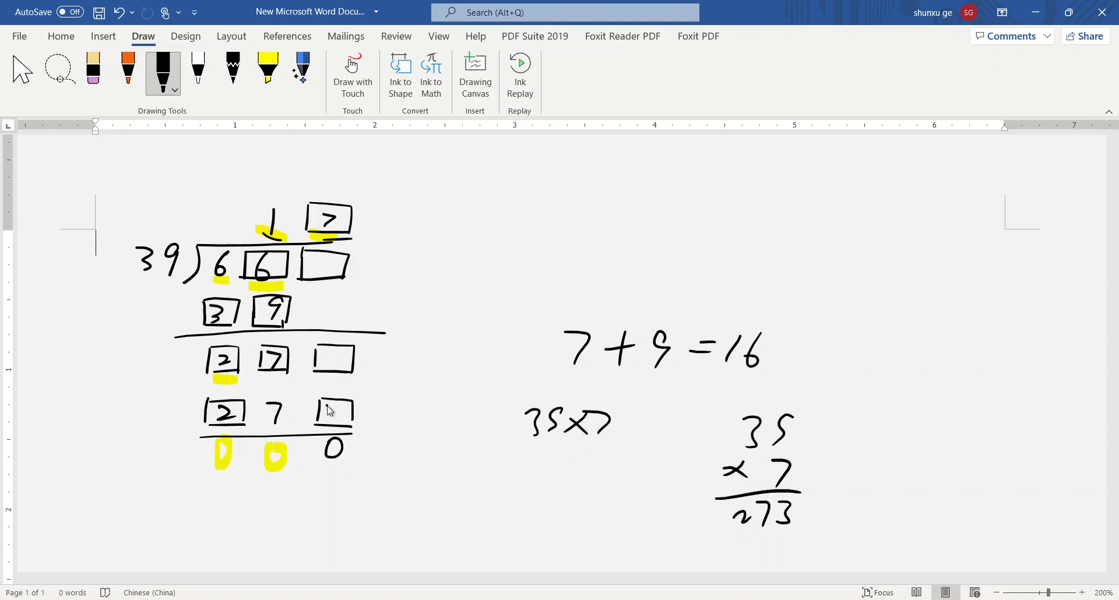
pyautogui.moveTo(321, 403); pyautogui.dragTo(342, 428)
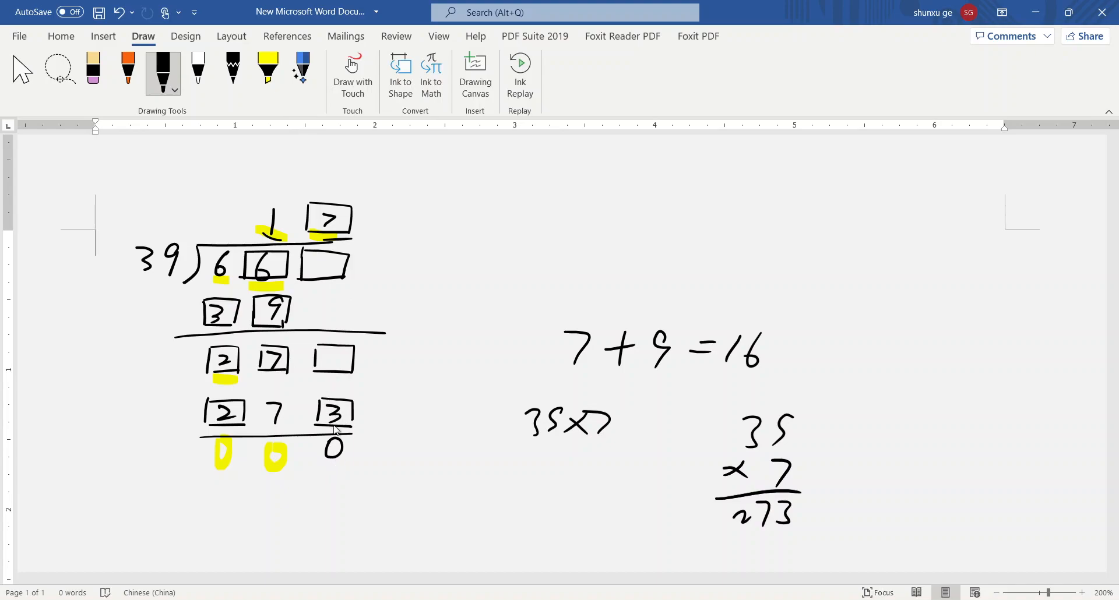
# Highlight under 13 and 0 in yellow, then ink 13 and 3 into the empty boxes
pyautogui.click(268, 69)
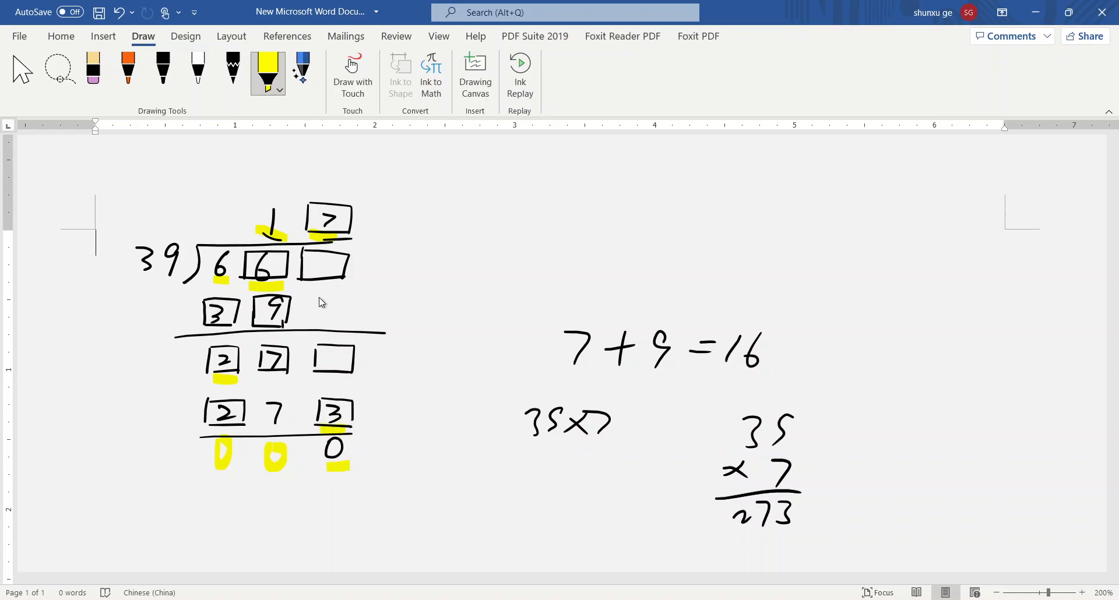
pyautogui.click(162, 69)
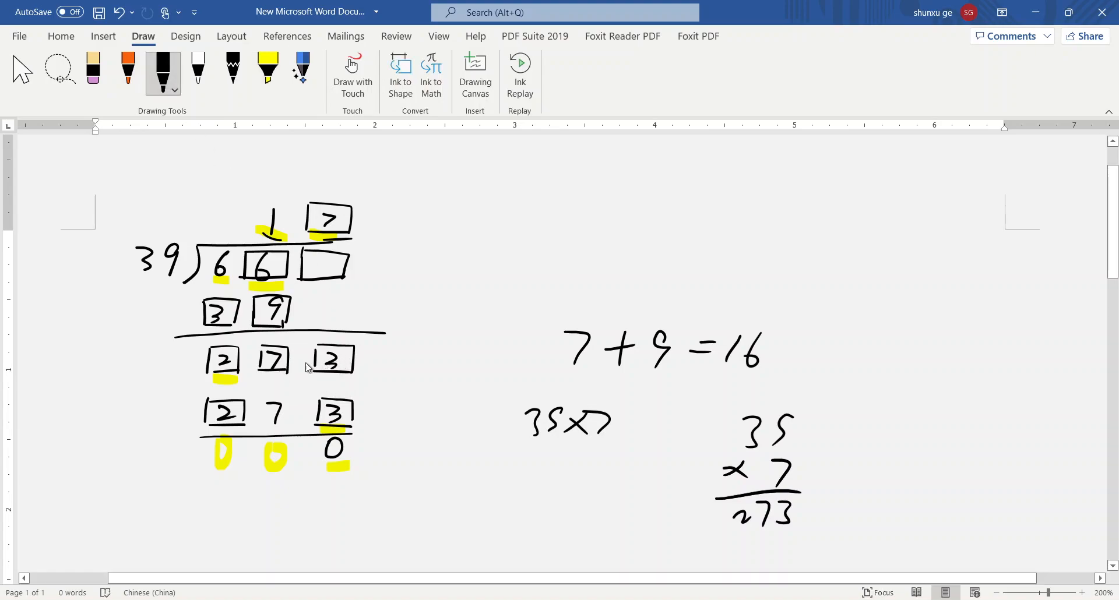
pyautogui.moveTo(327, 374)
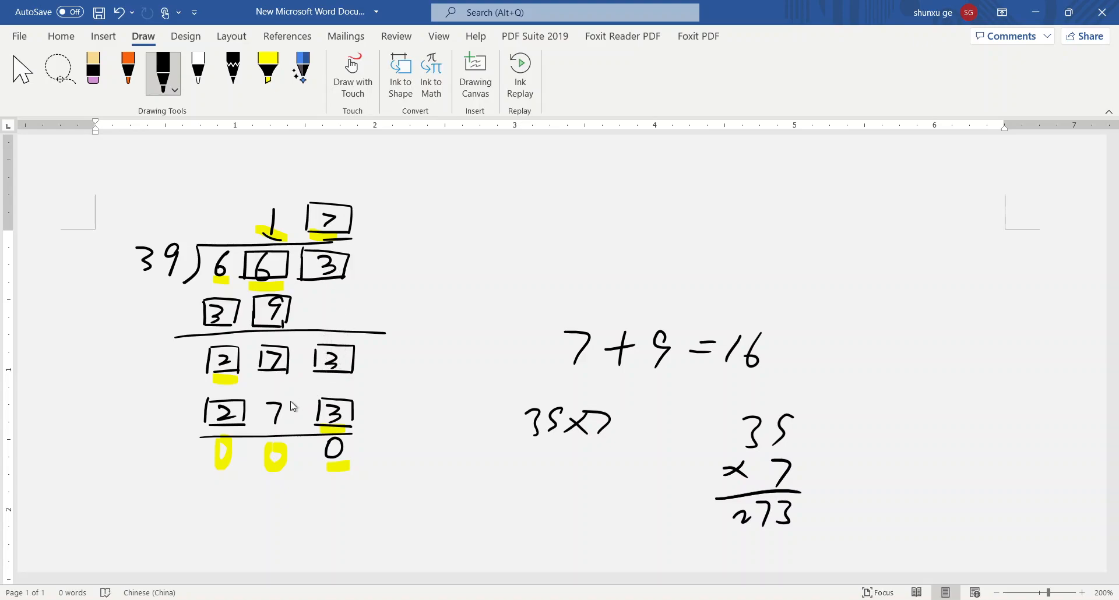
pyautogui.moveTo(303, 218)
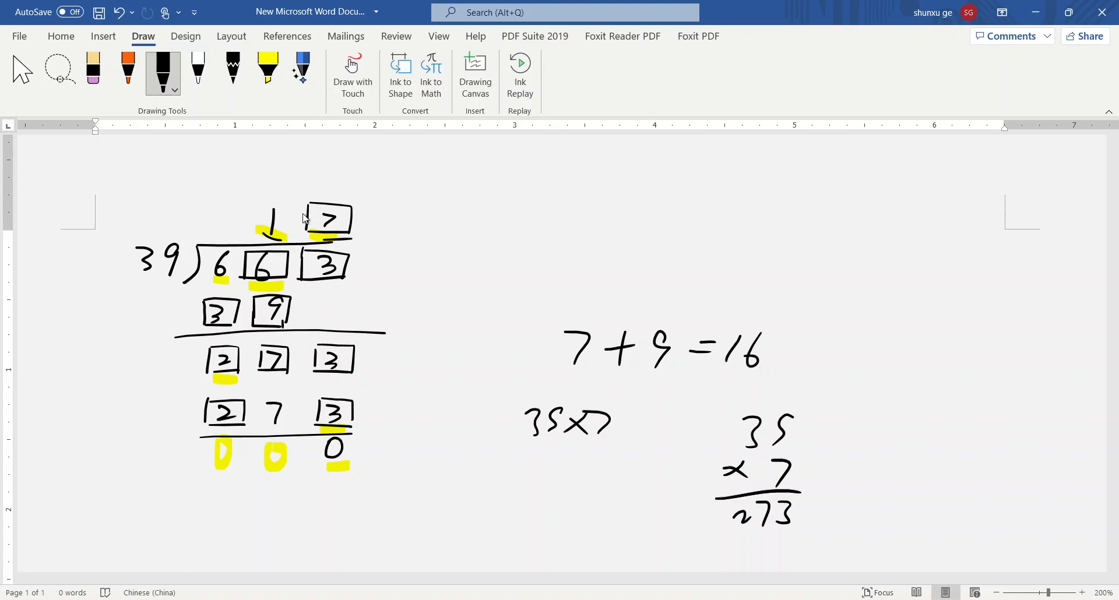
pyautogui.moveTo(349, 307)
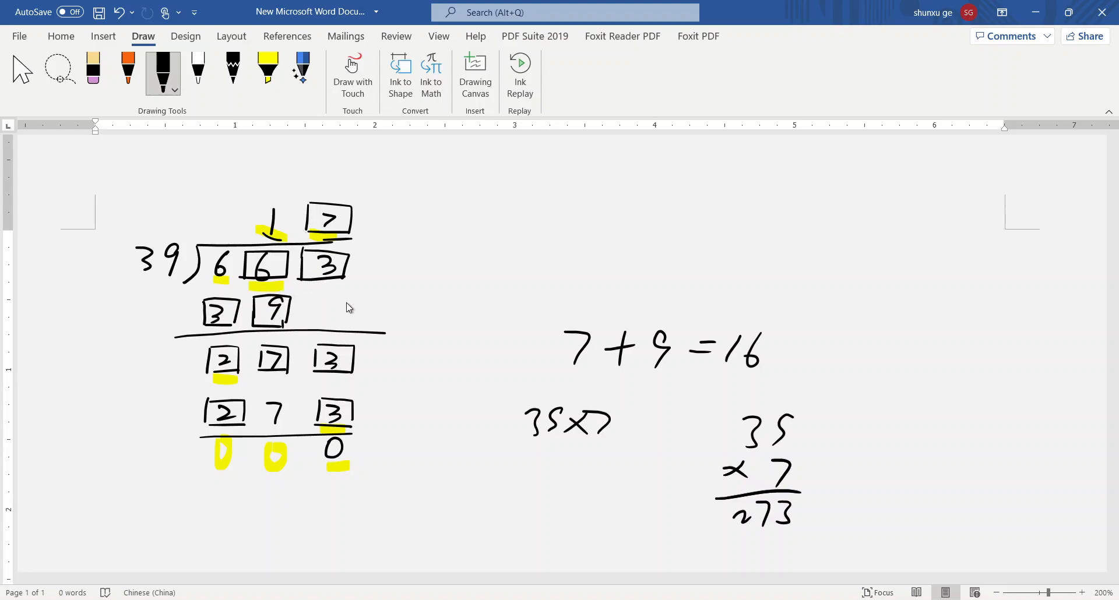